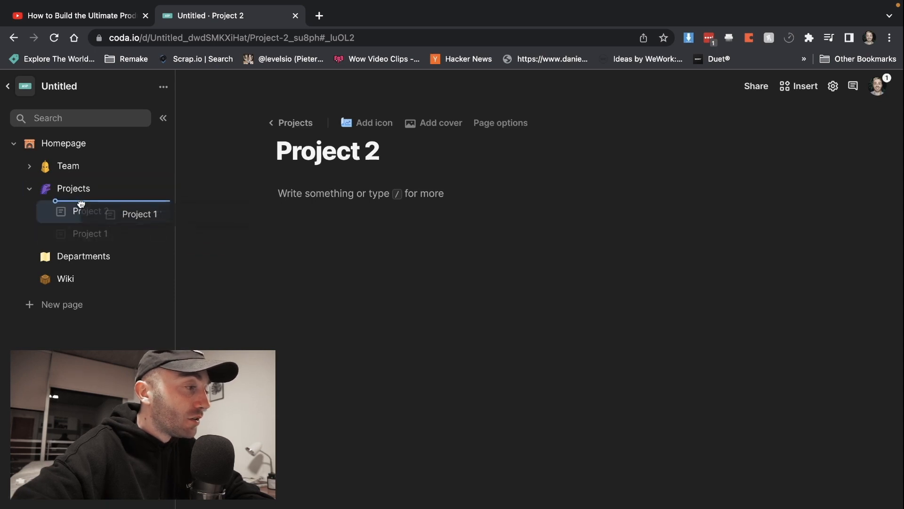
- Duplicate the Project 2 page from its sidebar menu to create Project 3
click(157, 233)
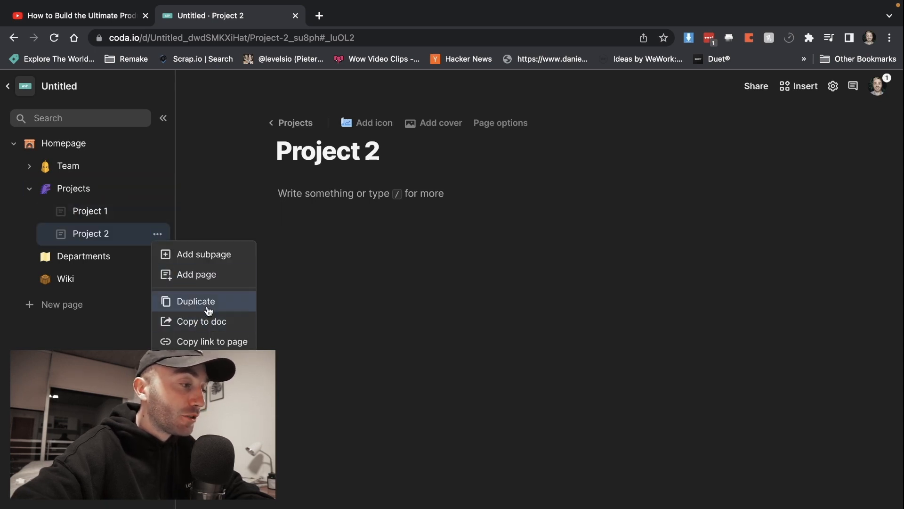
click(196, 301)
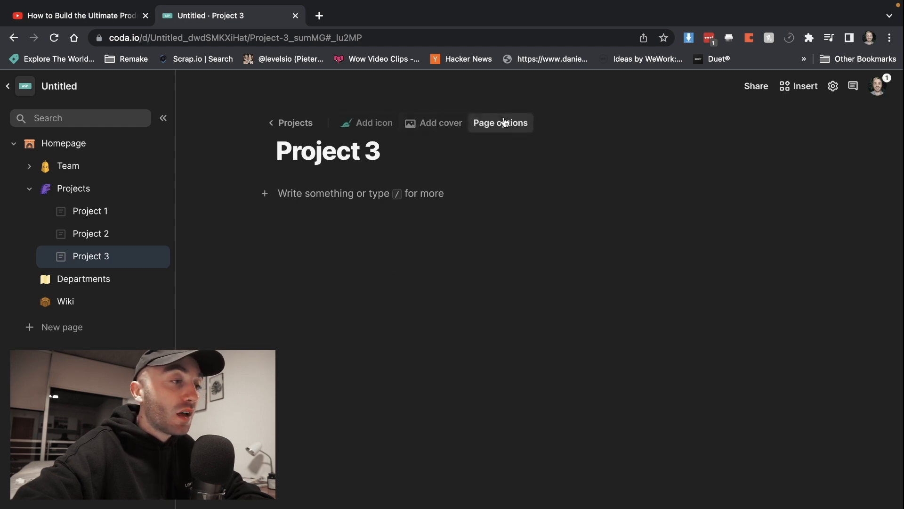
click(499, 123)
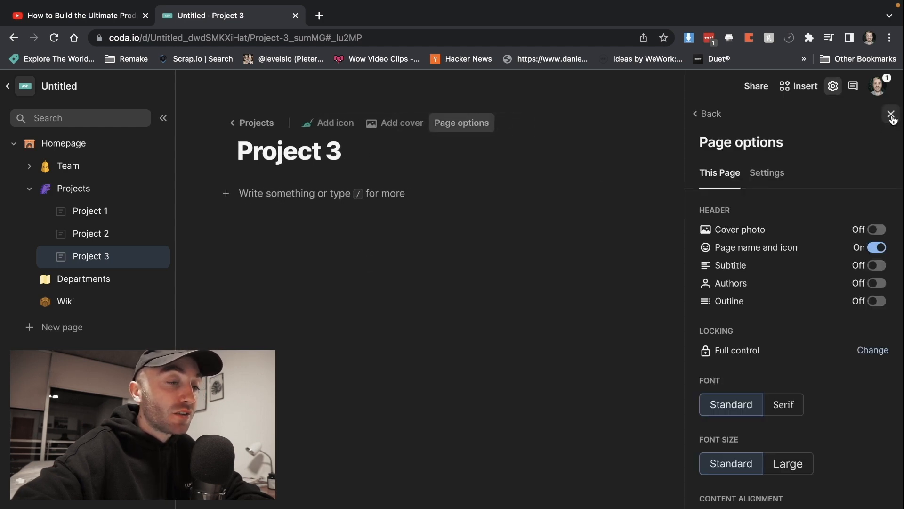
click(891, 113)
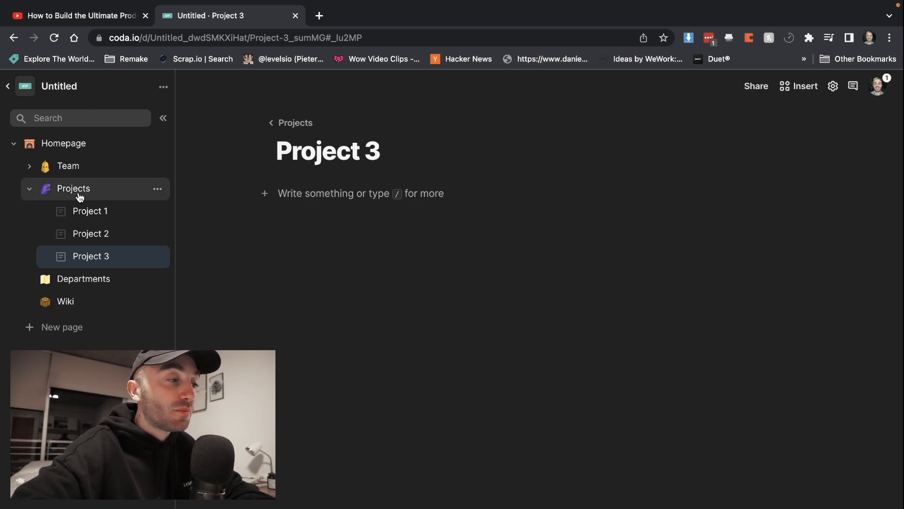
- Add an emoji icon to the Project 3 page
click(257, 151)
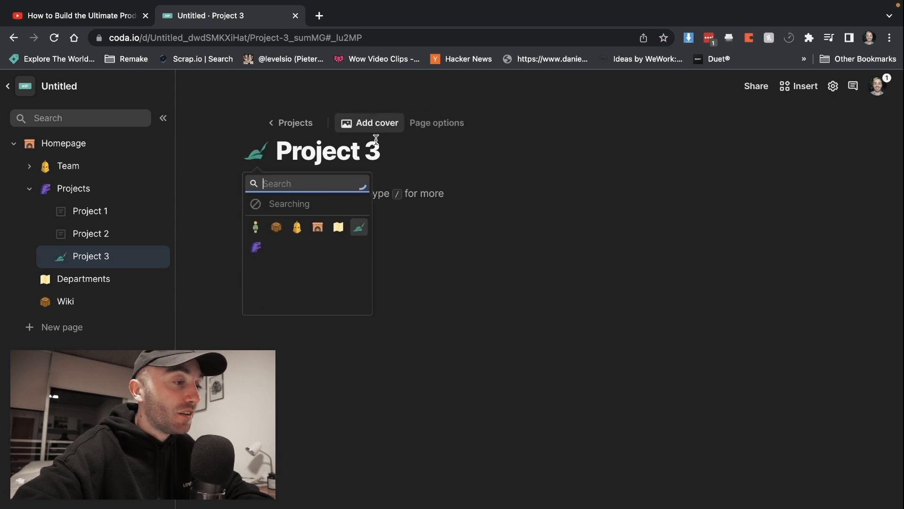
click(90, 234)
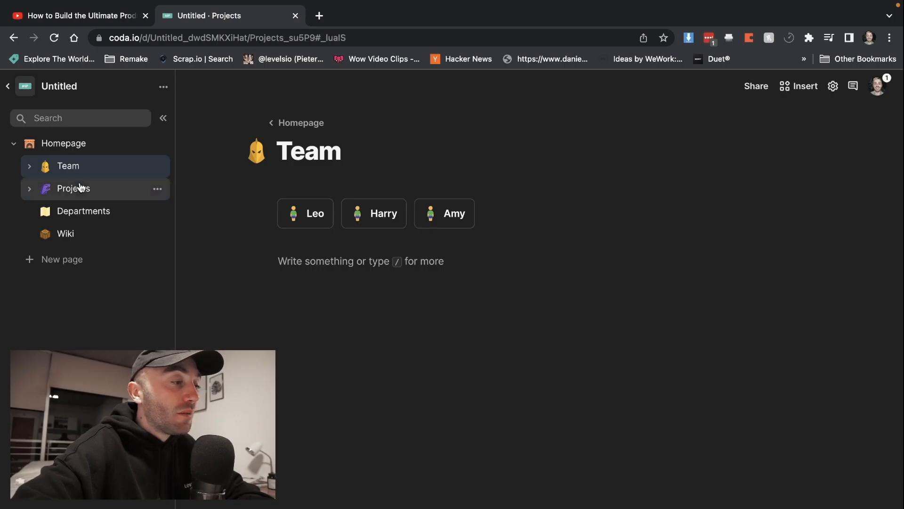
- Look over the Projects page listing Project 1–3, then open Departments
click(74, 187)
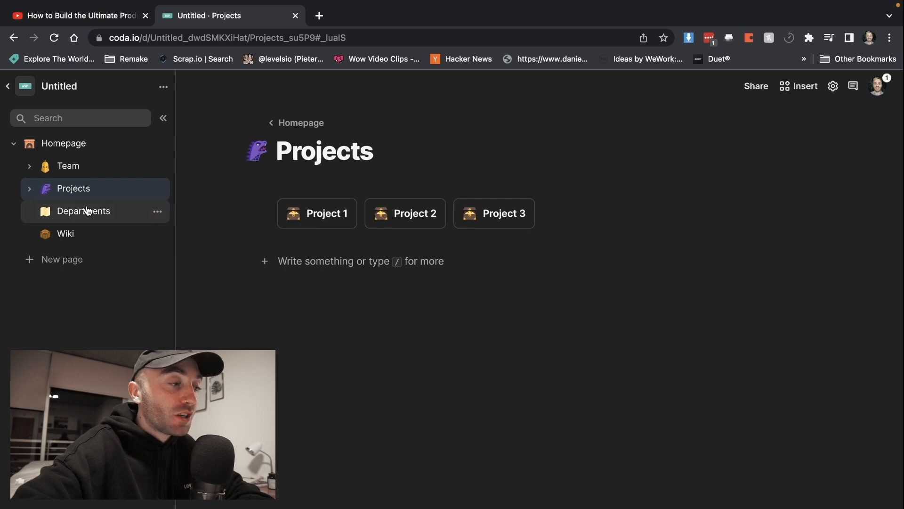
click(82, 210)
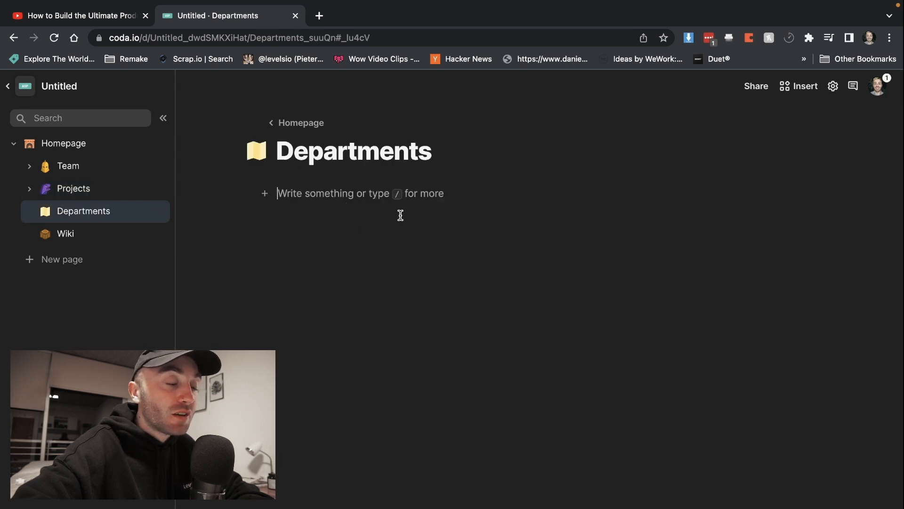